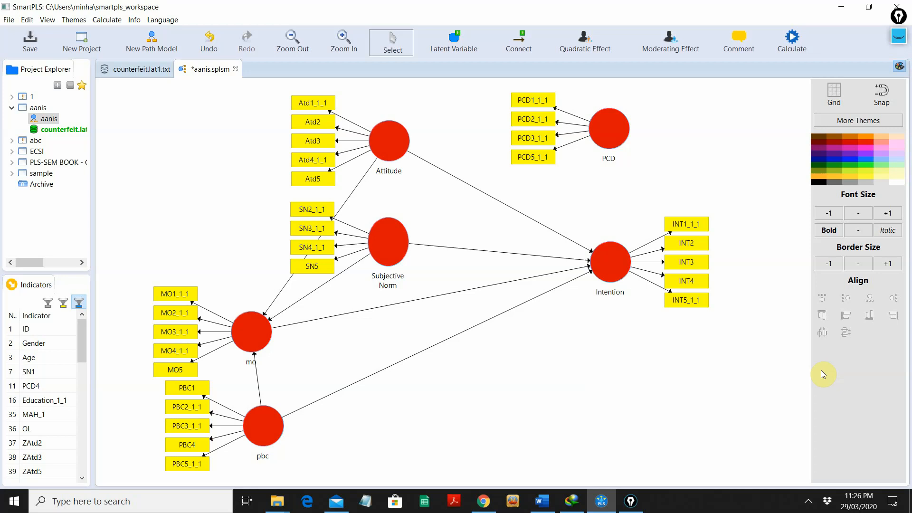
mouse_move(778, 354)
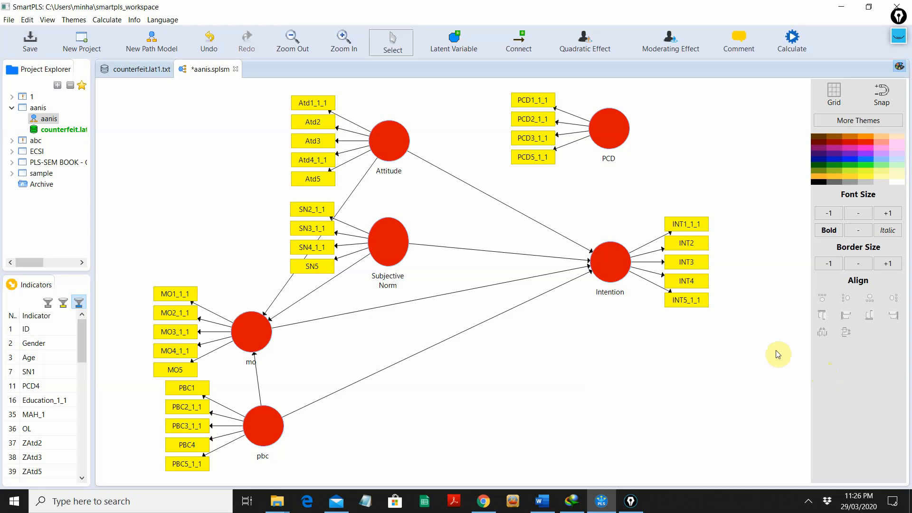
mouse_move(633, 145)
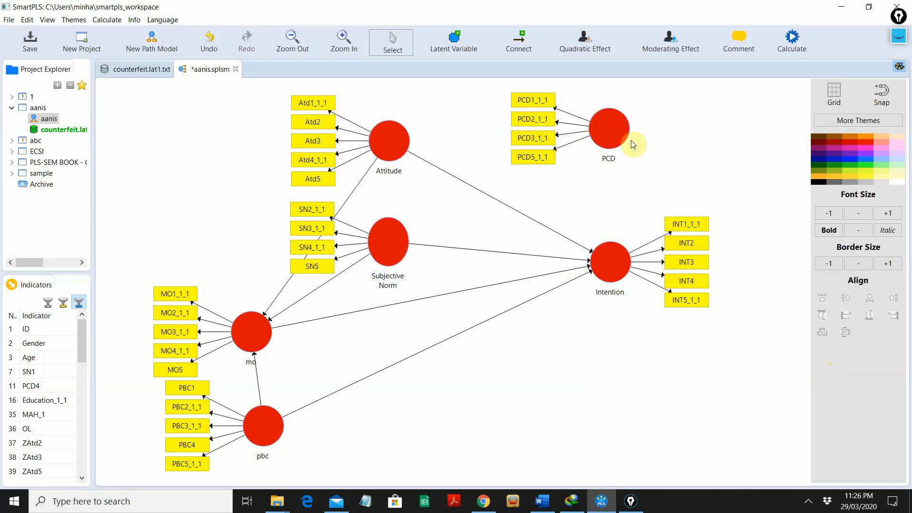
mouse_move(611, 137)
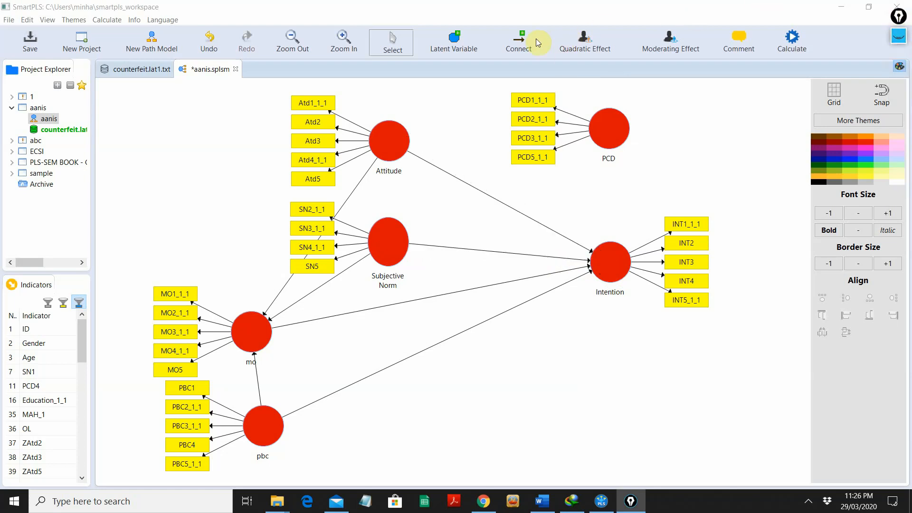
mouse_move(605, 213)
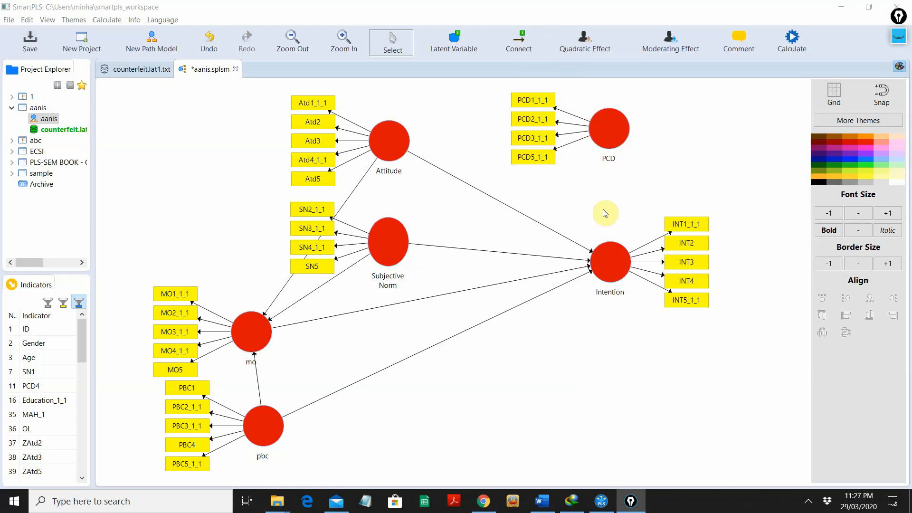
mouse_move(494, 19)
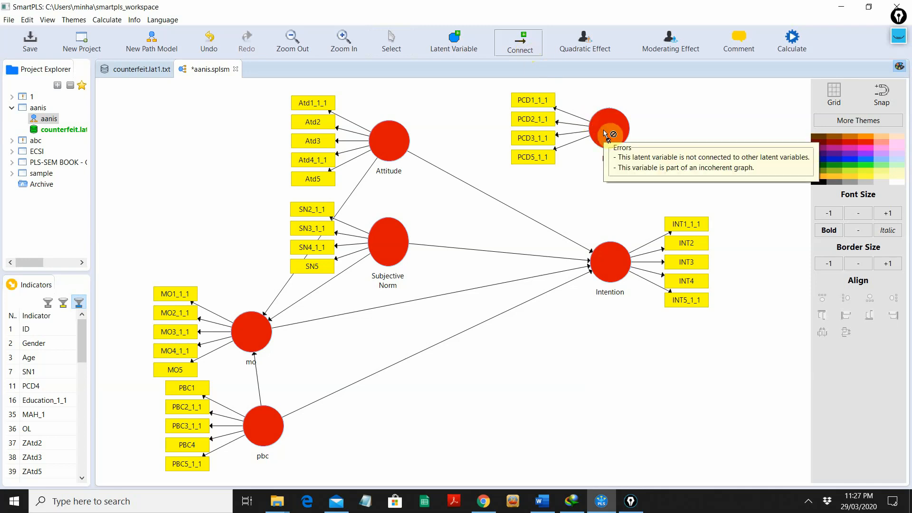
mouse_move(608, 139)
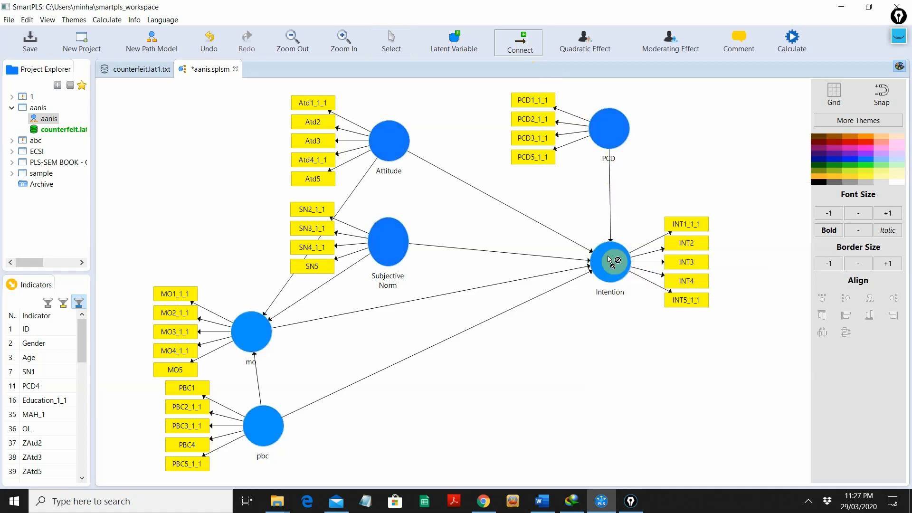
mouse_move(608, 162)
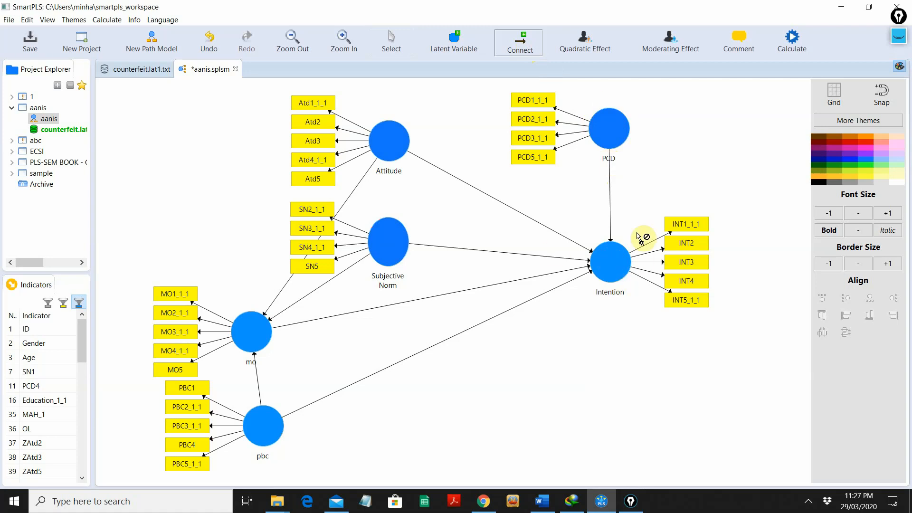
mouse_move(631, 129)
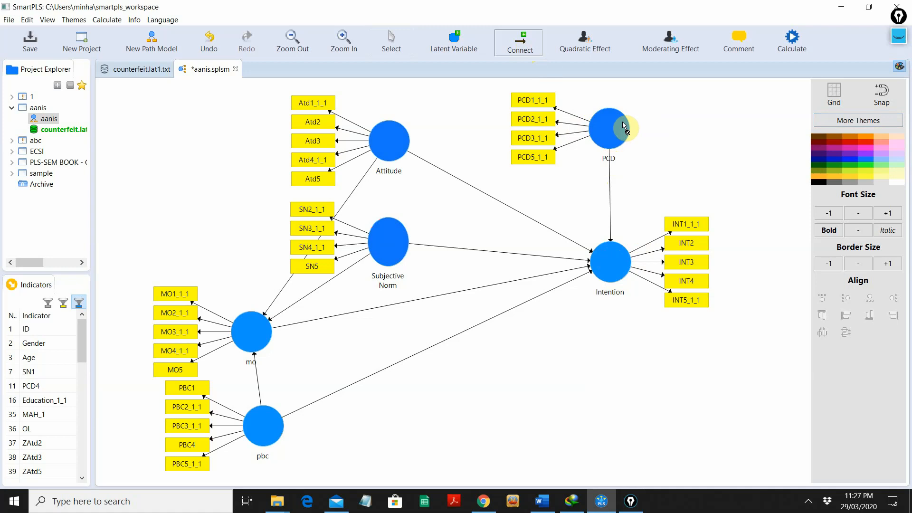
mouse_move(399, 36)
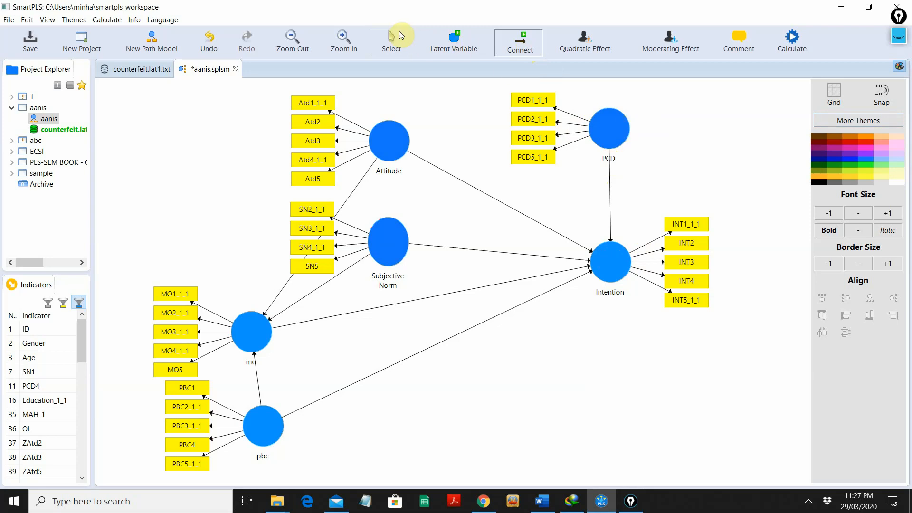
mouse_move(391, 39)
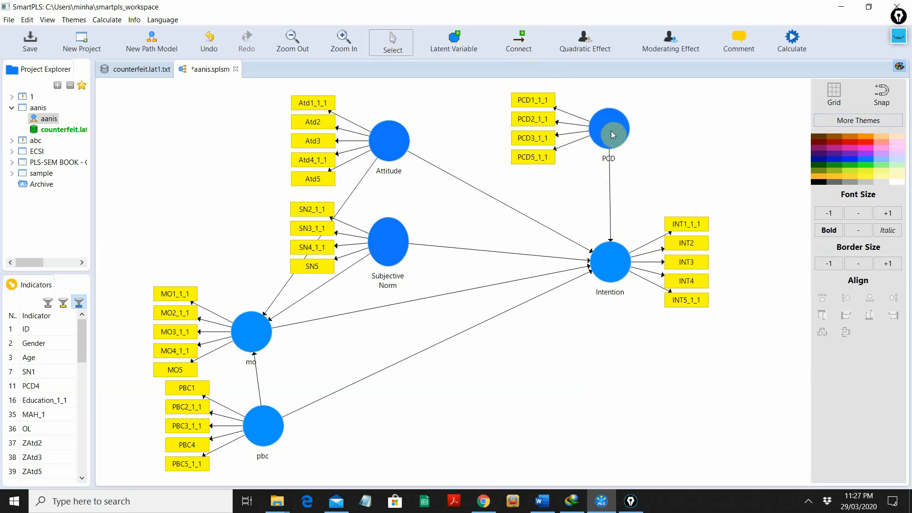
- Assign dark green as the background fill of the PCD construct
click(608, 129)
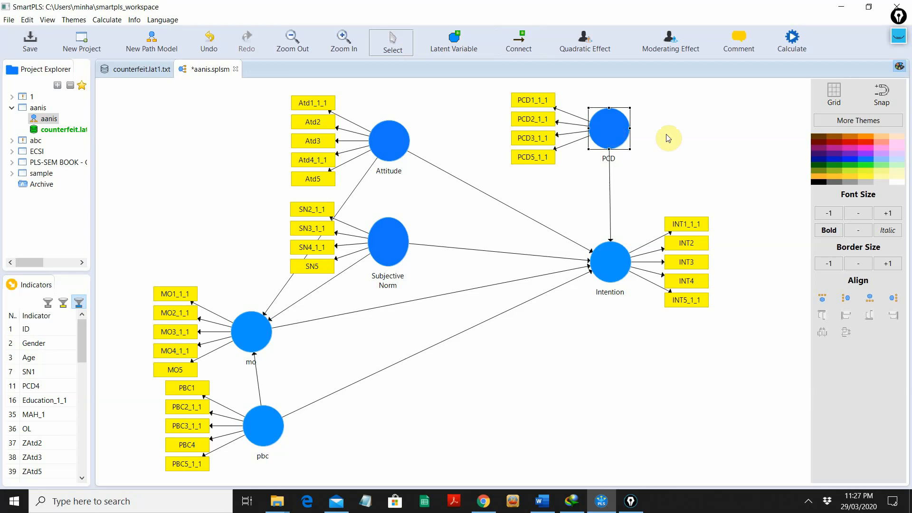
mouse_move(820, 169)
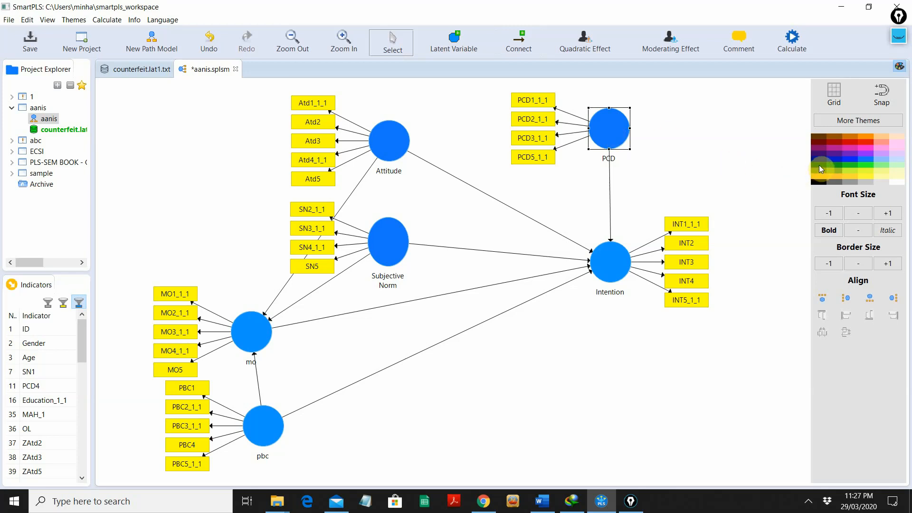
click(819, 169)
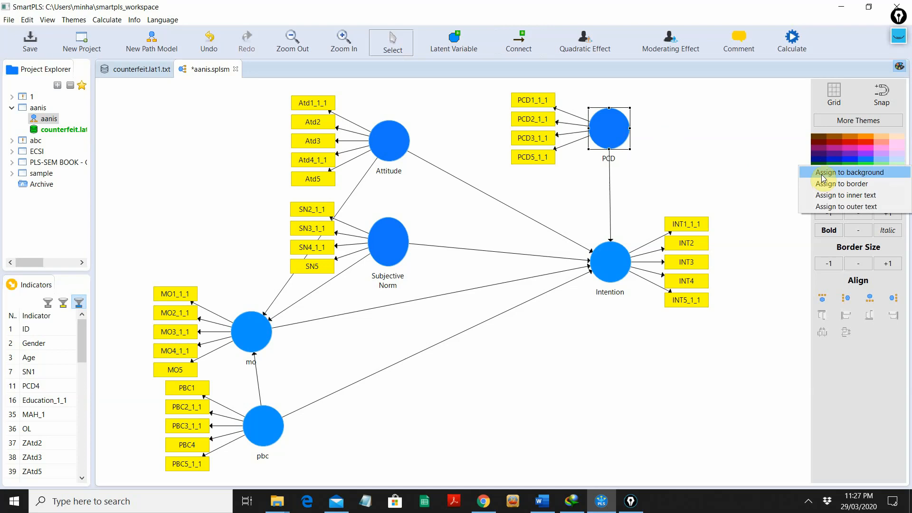
click(846, 172)
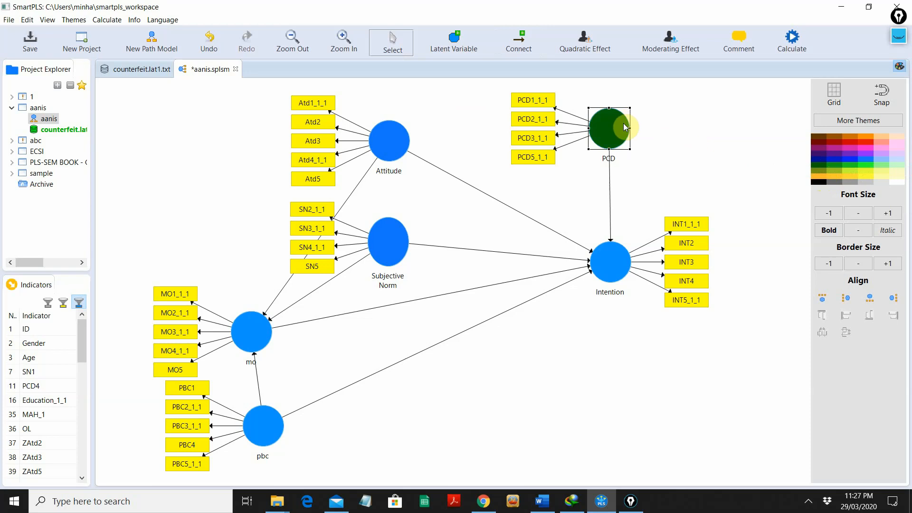
mouse_move(387, 140)
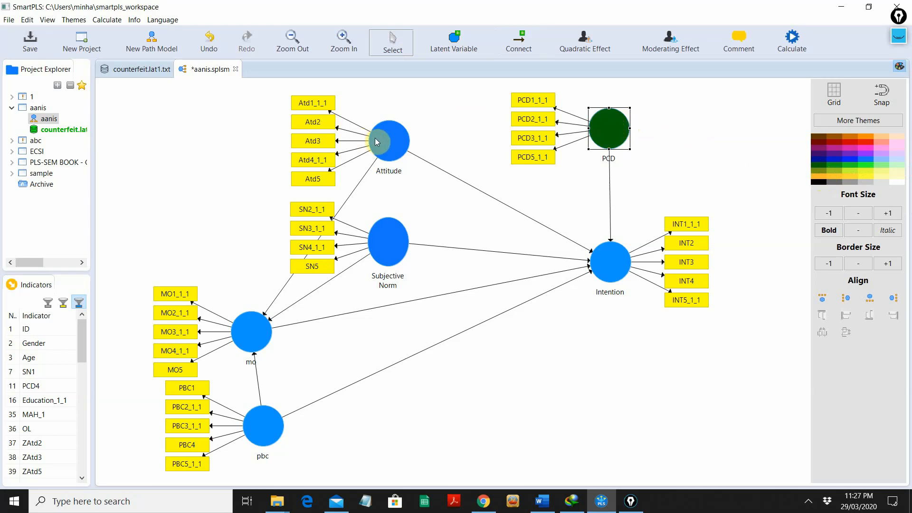
mouse_move(382, 263)
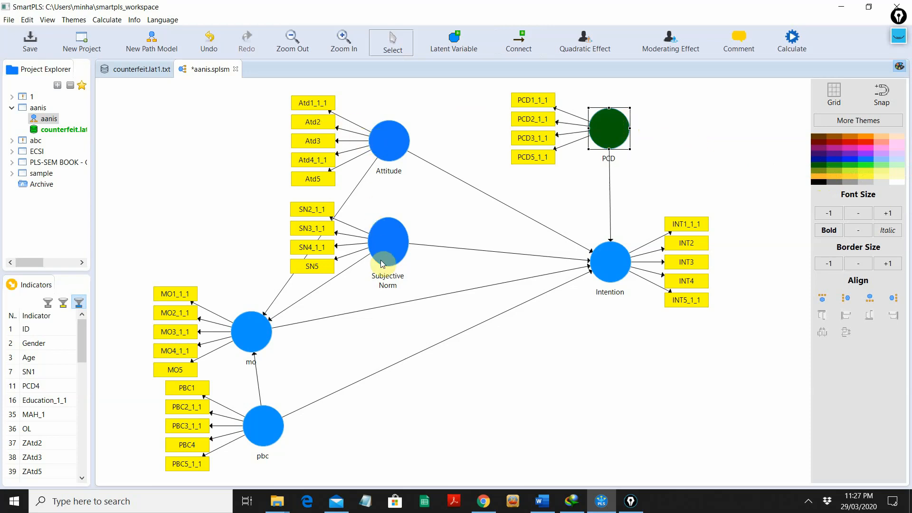
mouse_move(397, 161)
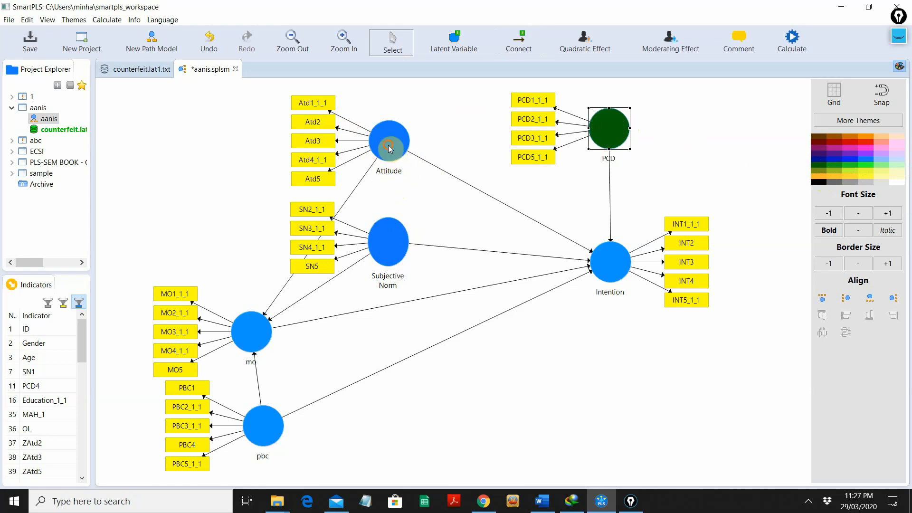
- Assign dark purple as the background fill of Attitude and then Subjective Norm
click(387, 139)
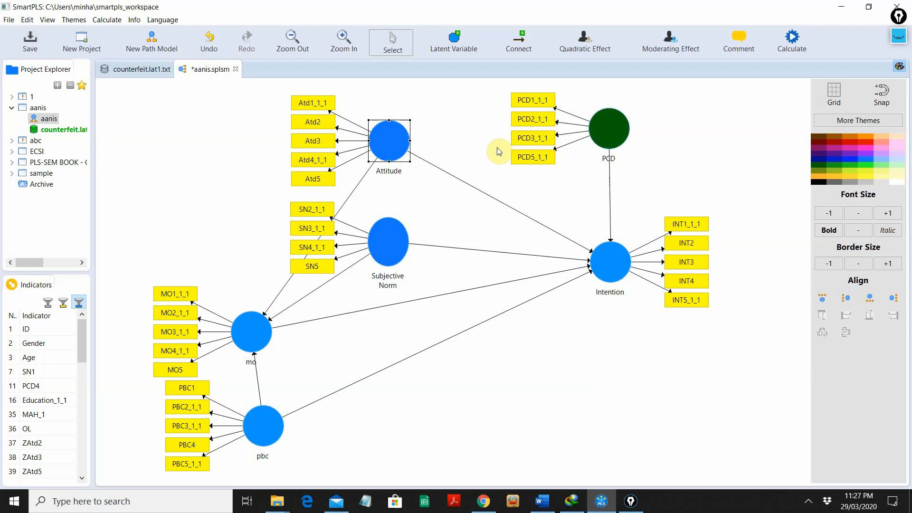
mouse_move(769, 155)
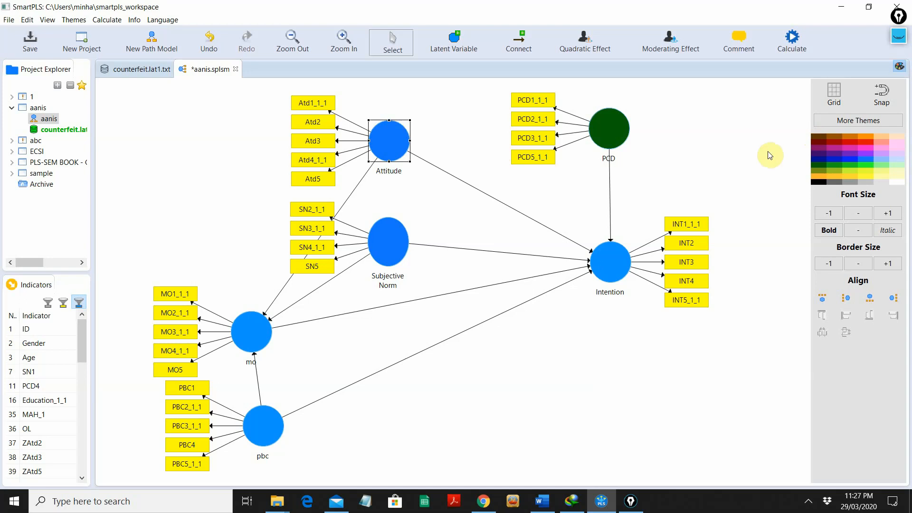
mouse_move(839, 155)
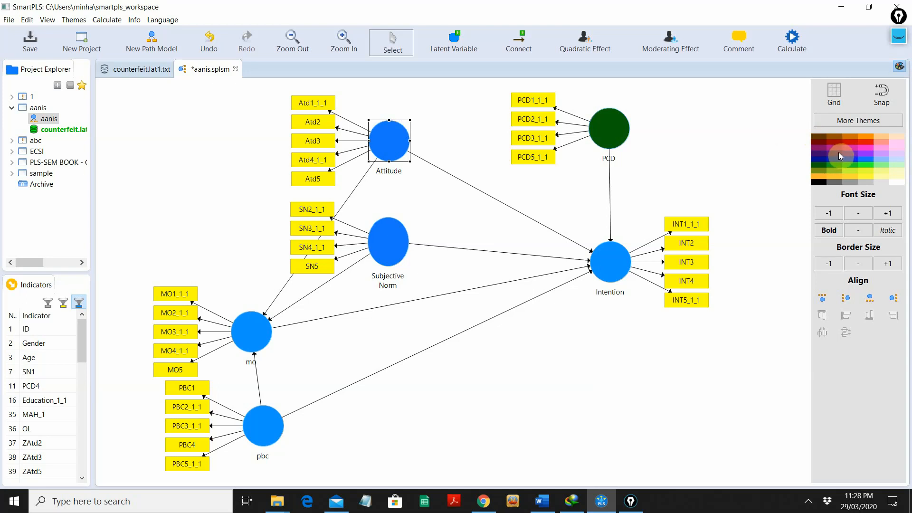
mouse_move(822, 155)
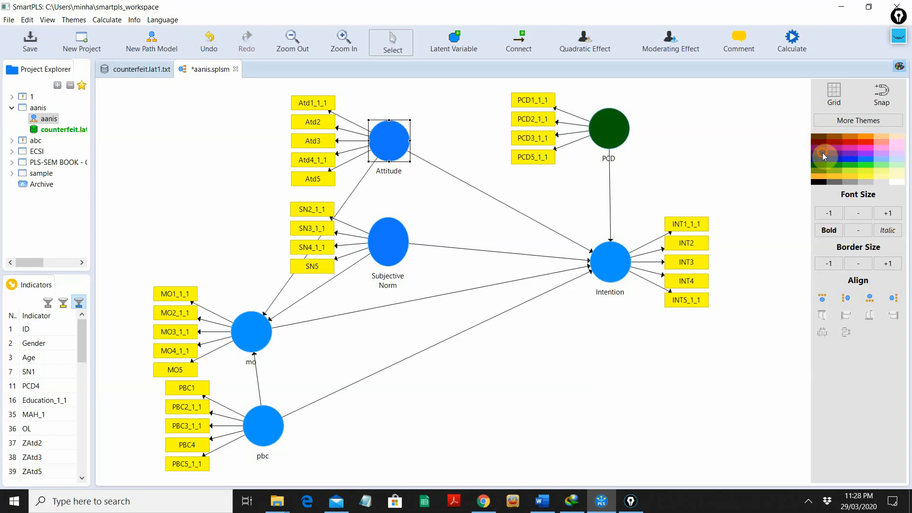
click(824, 156)
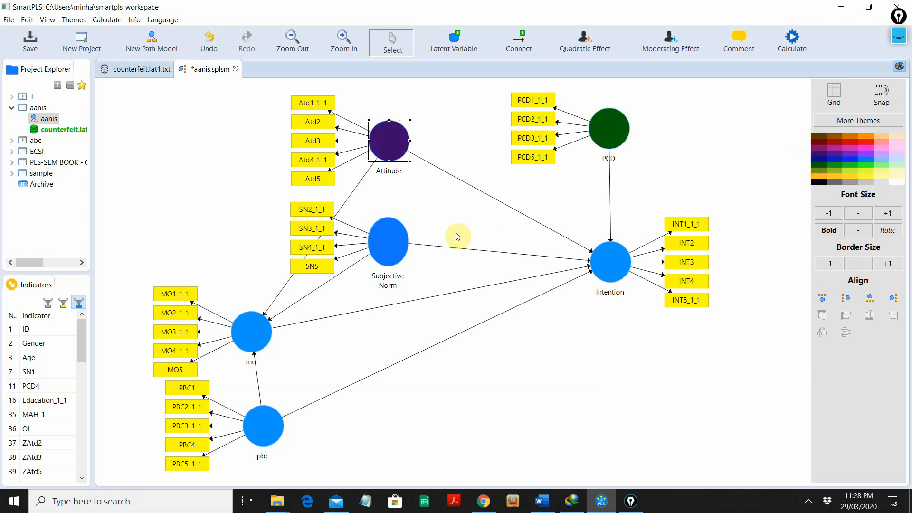
click(386, 239)
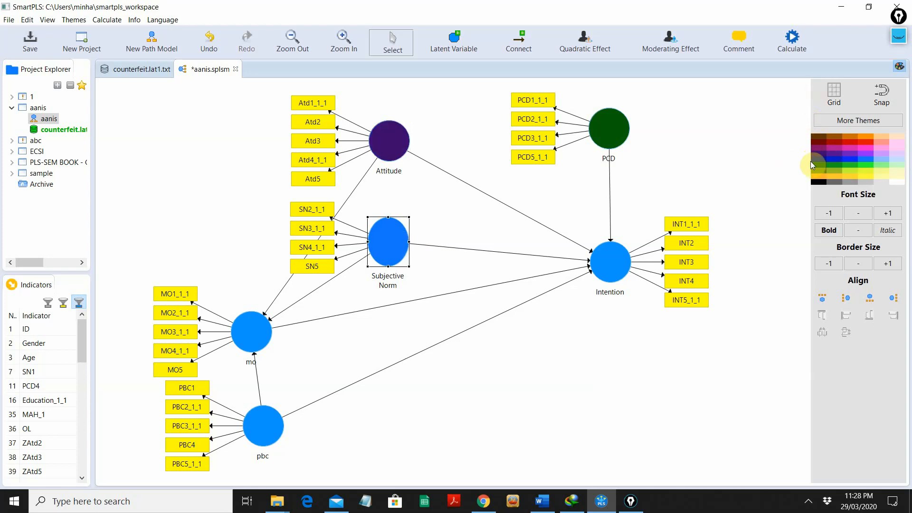
click(811, 164)
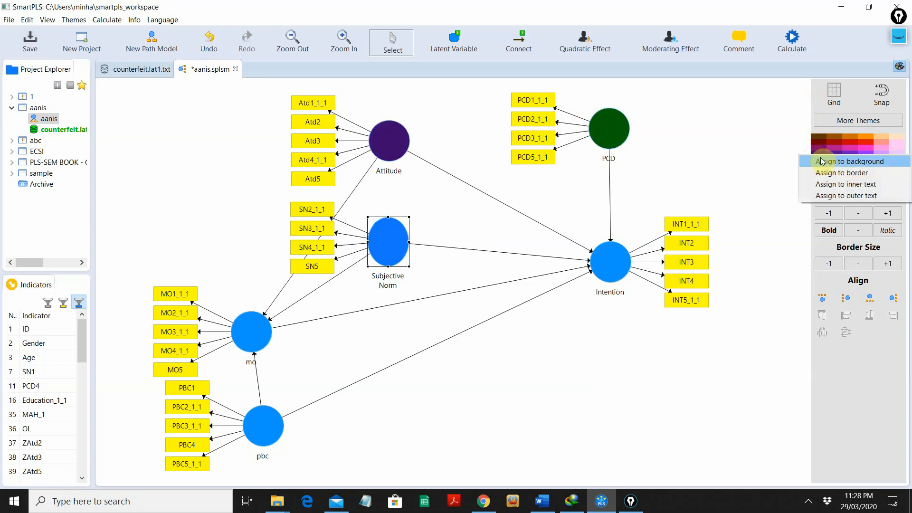
click(845, 162)
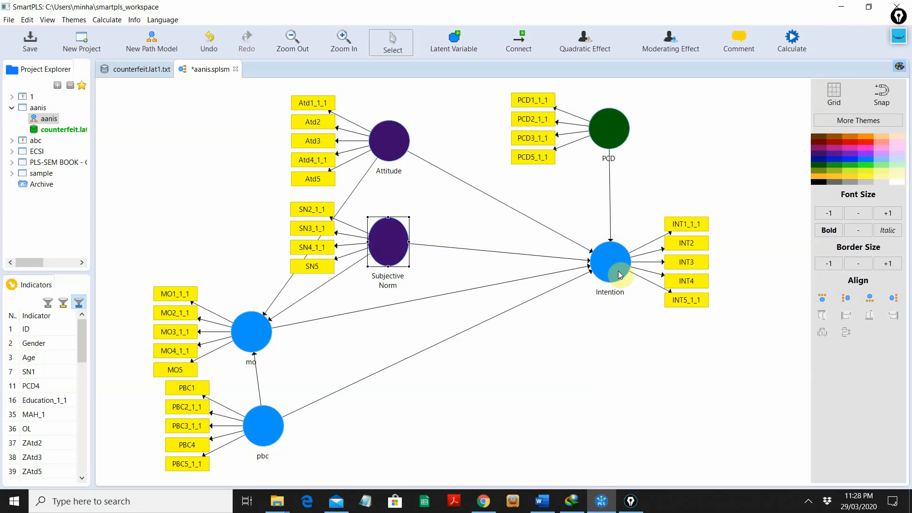
- Assign red as the background fill of the Intention construct
click(609, 263)
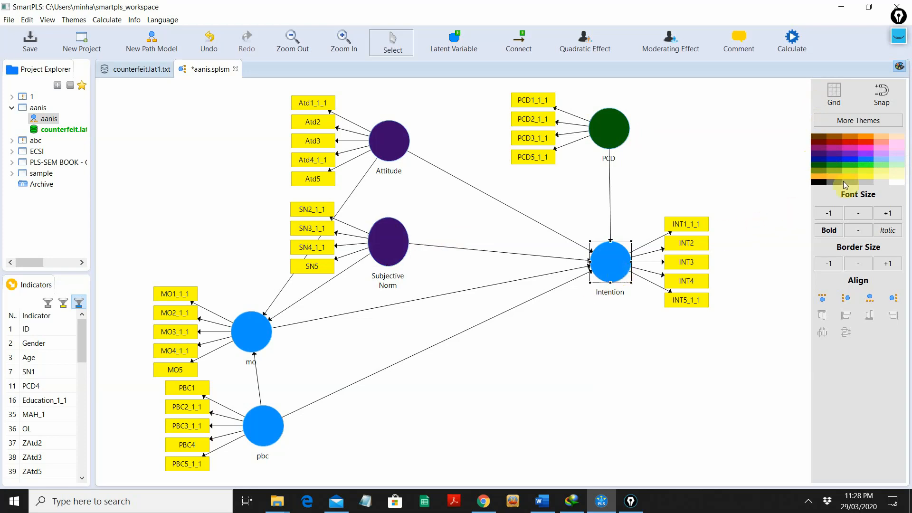
mouse_move(814, 186)
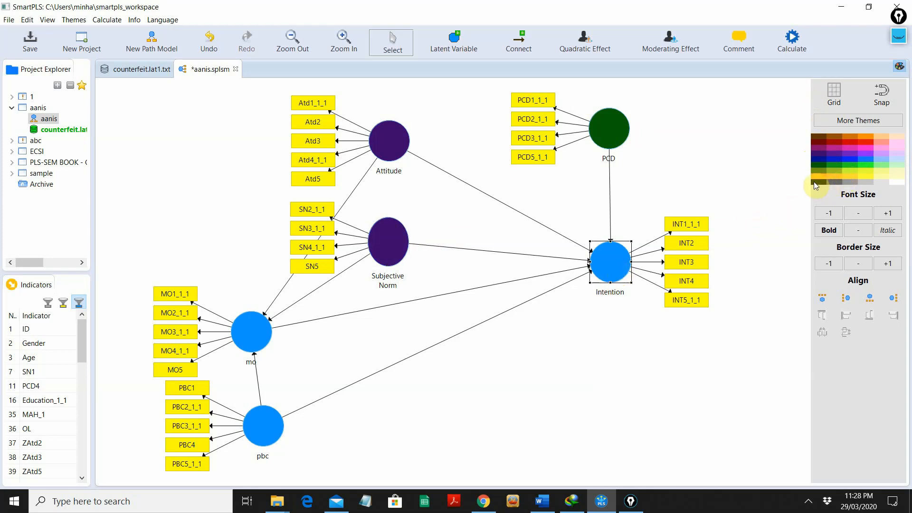
mouse_move(834, 161)
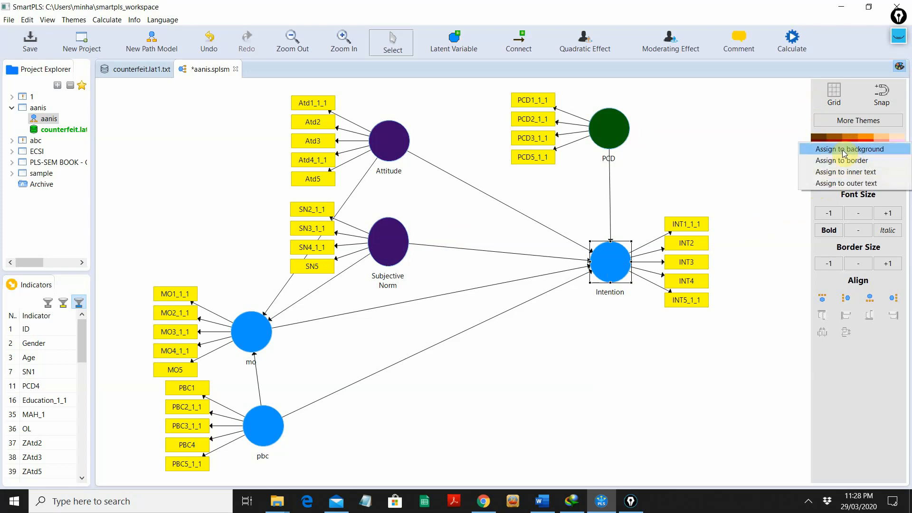
click(852, 149)
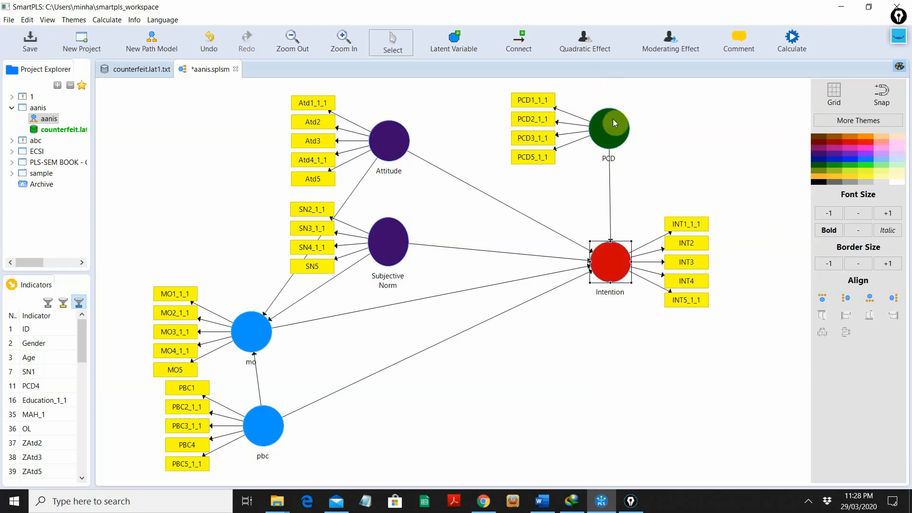
mouse_move(611, 130)
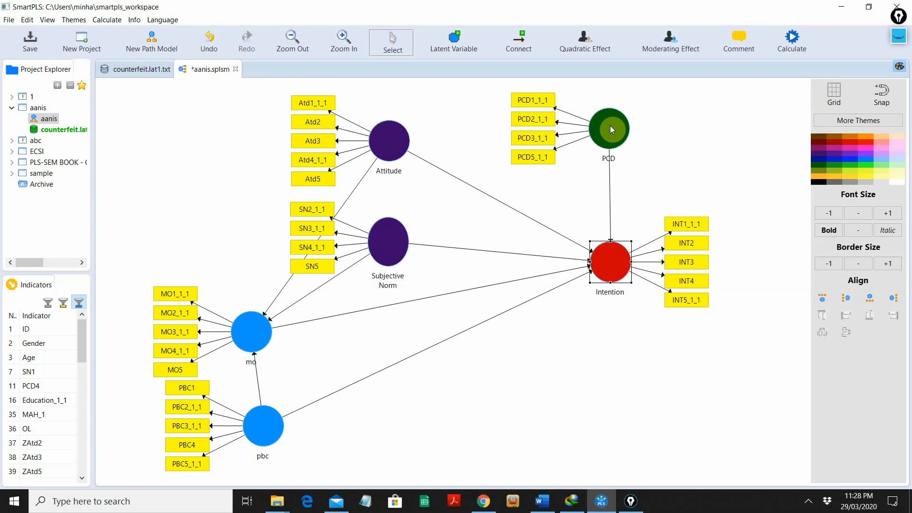
mouse_move(381, 157)
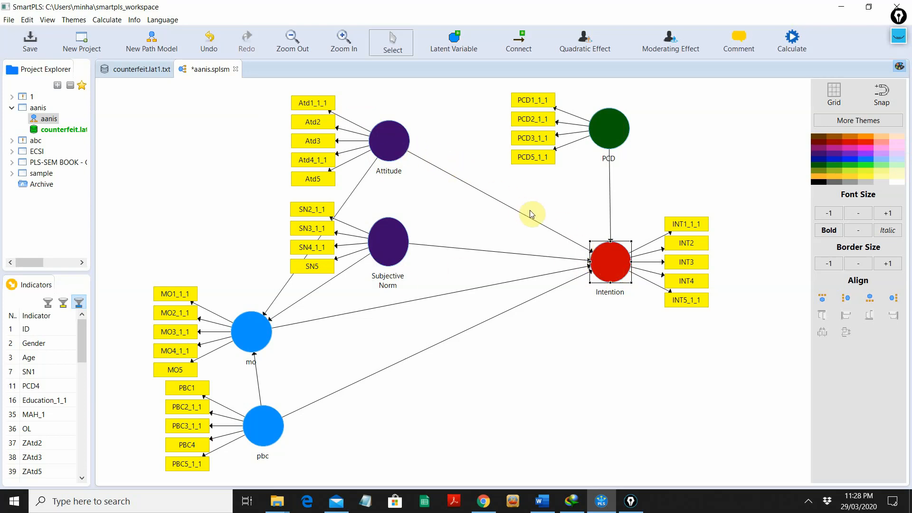
mouse_move(605, 137)
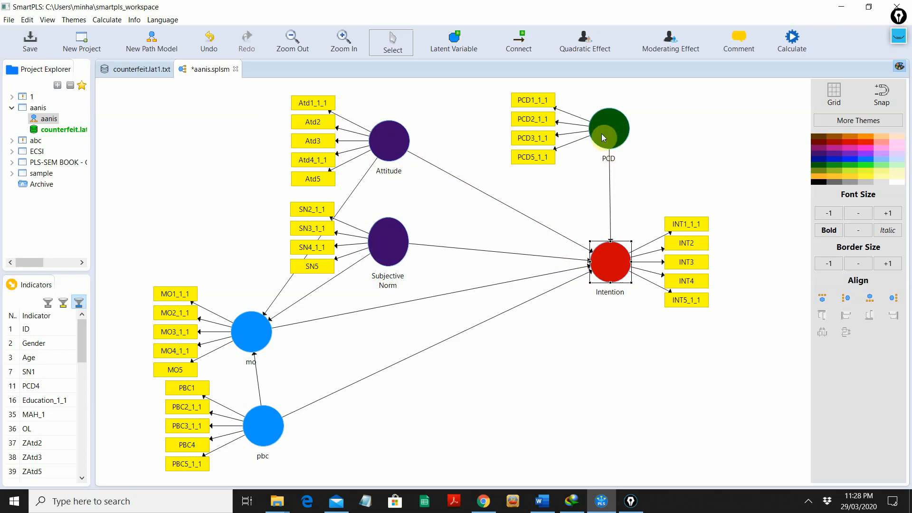
mouse_move(610, 142)
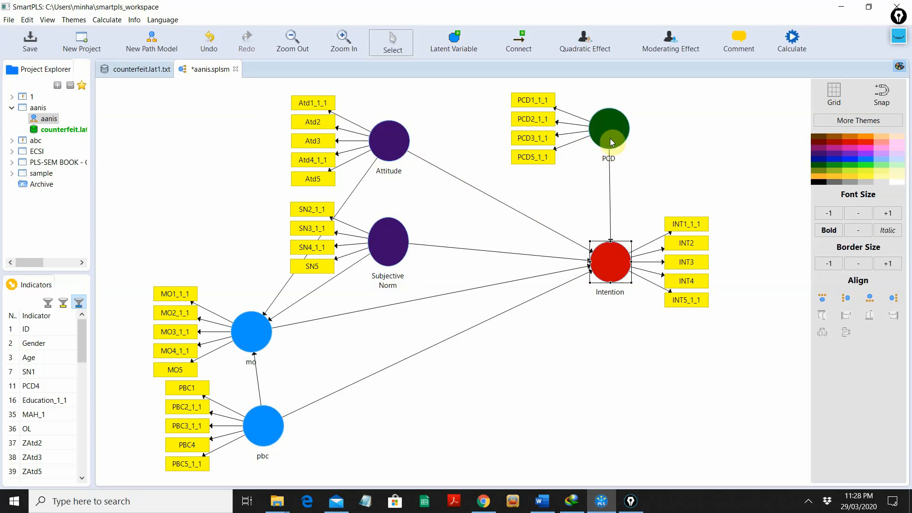
mouse_move(595, 284)
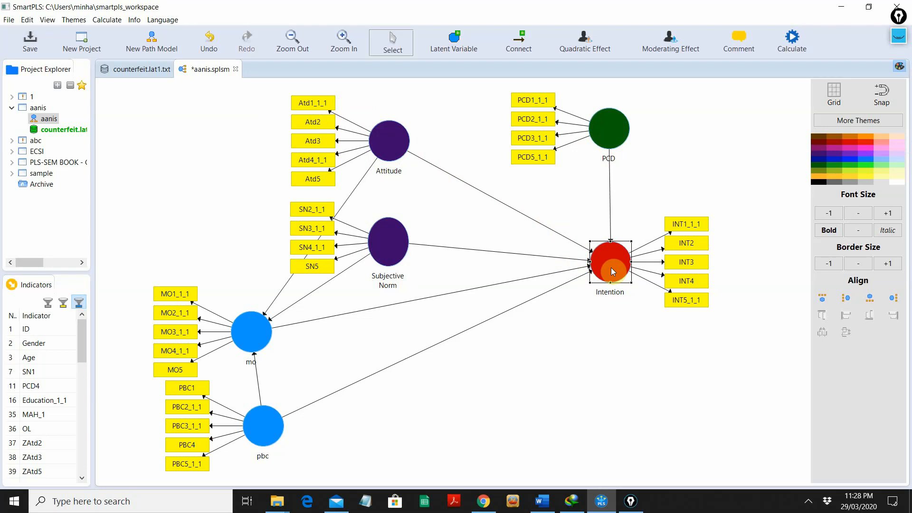
- Start Add Moderating Effect on Intention from its context menu
right_click(609, 265)
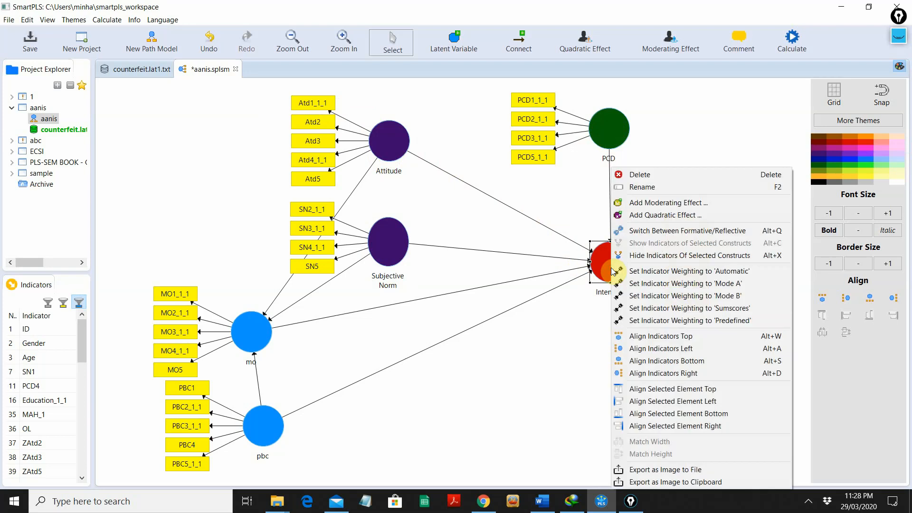
mouse_move(668, 202)
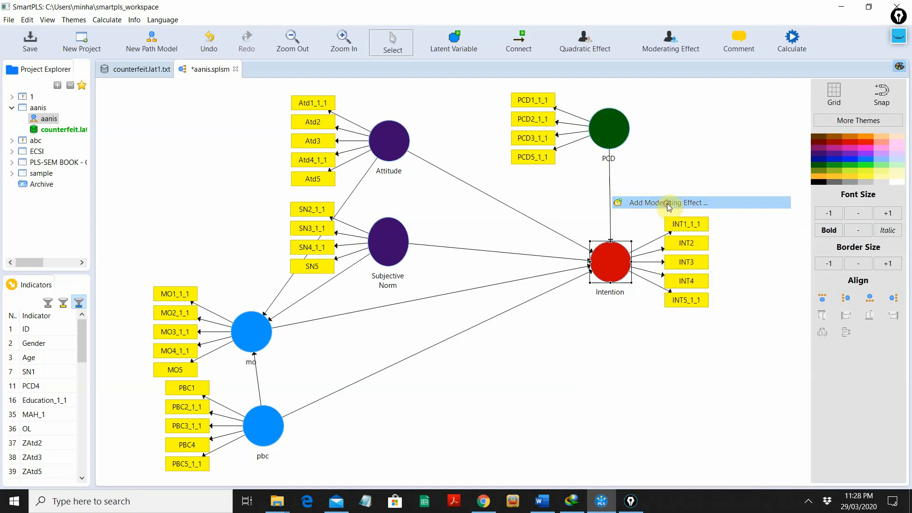
click(665, 203)
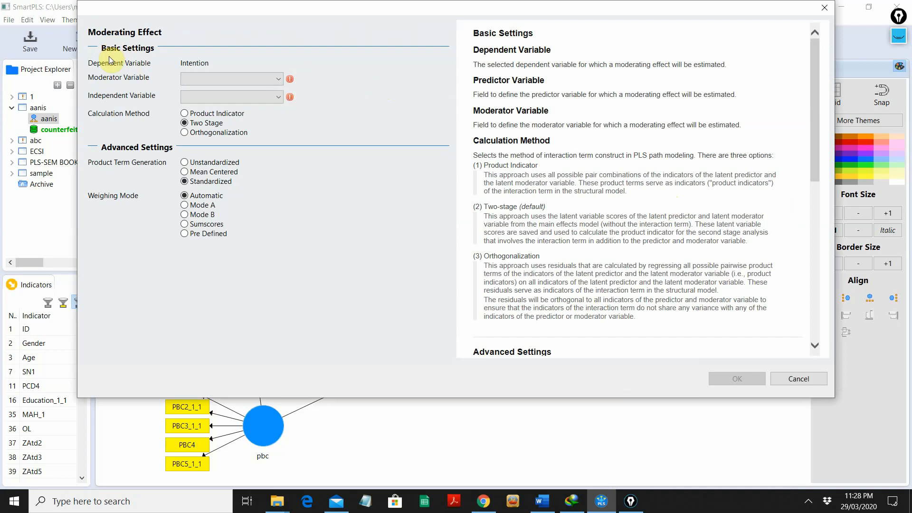
mouse_move(141, 70)
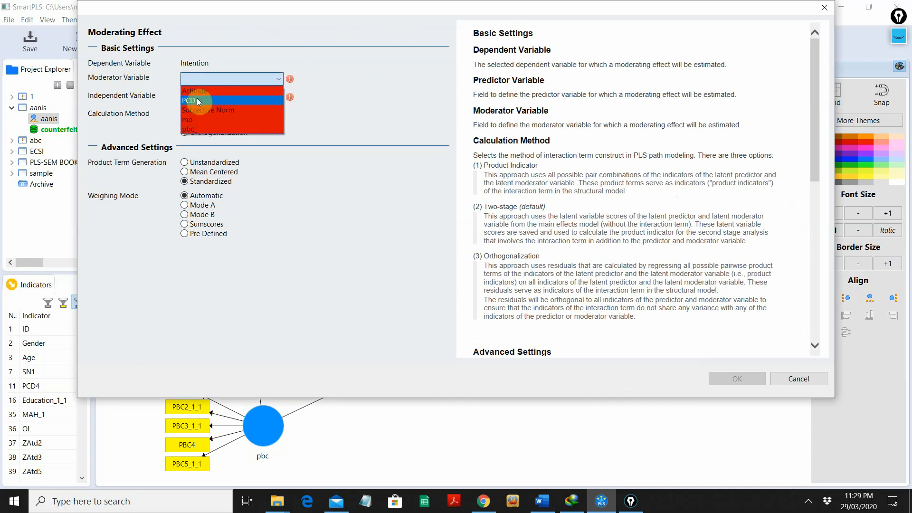
- Create Moderating Effect 1 with PCD as moderator and Attitude as independent variable, two-stage method
click(197, 100)
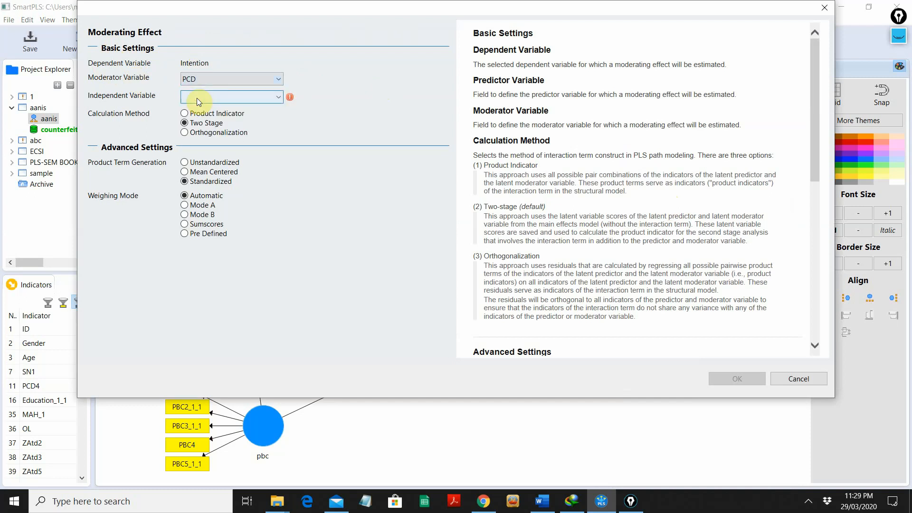
mouse_move(177, 102)
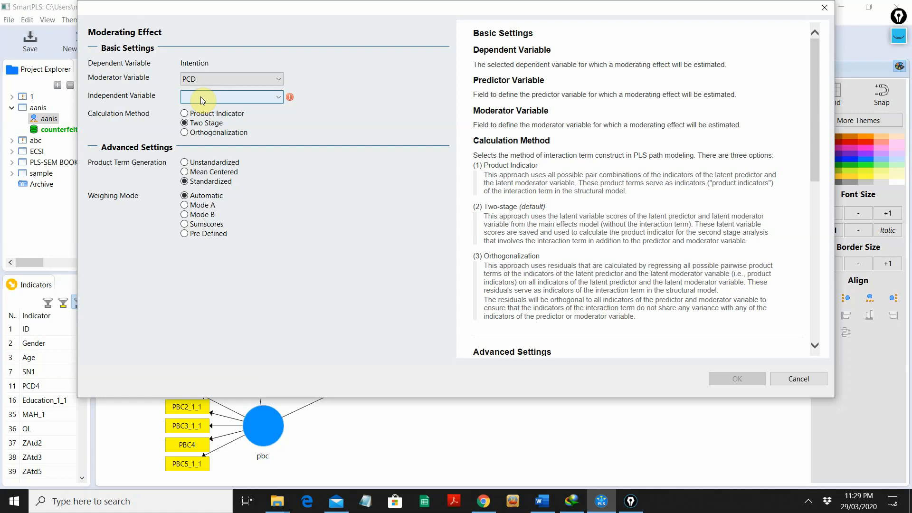
click(278, 97)
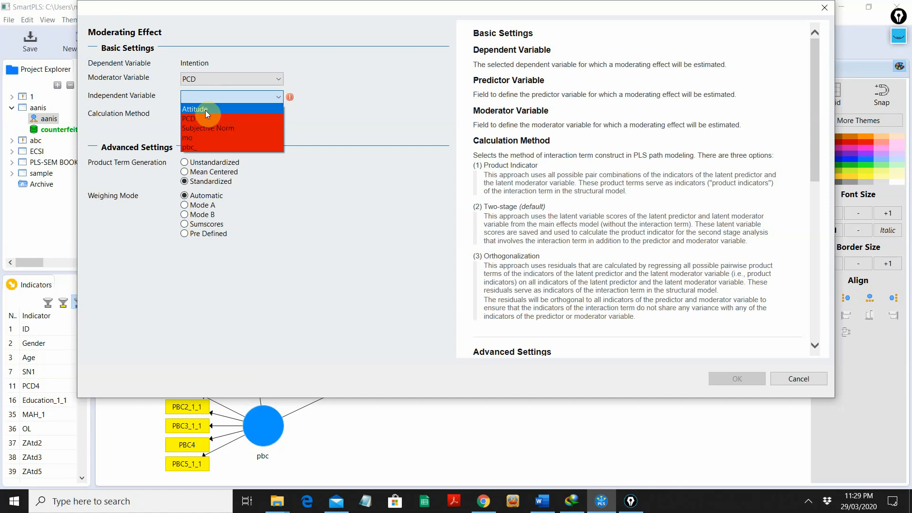
click(195, 109)
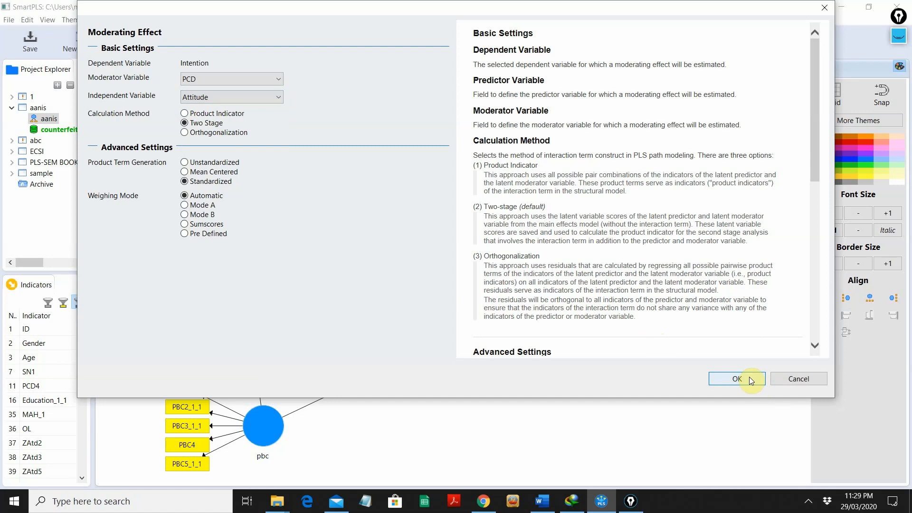
click(736, 379)
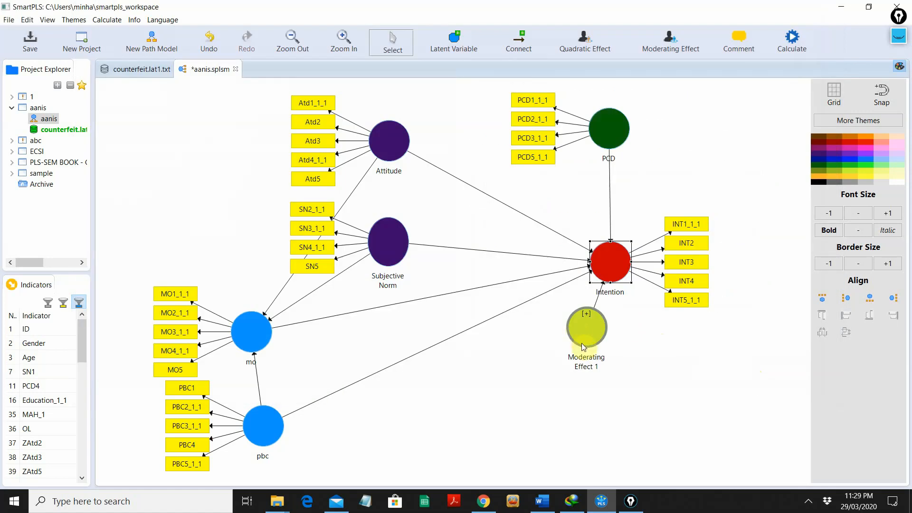
mouse_move(584, 326)
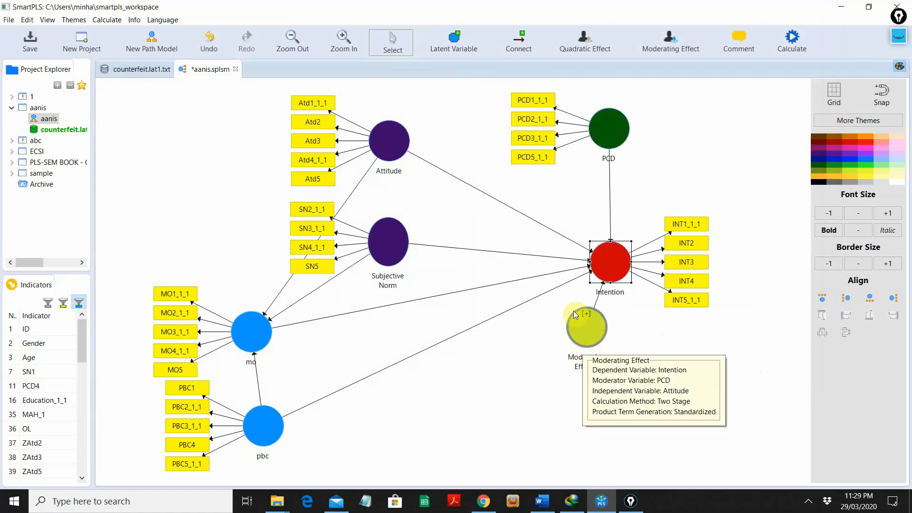
mouse_move(587, 365)
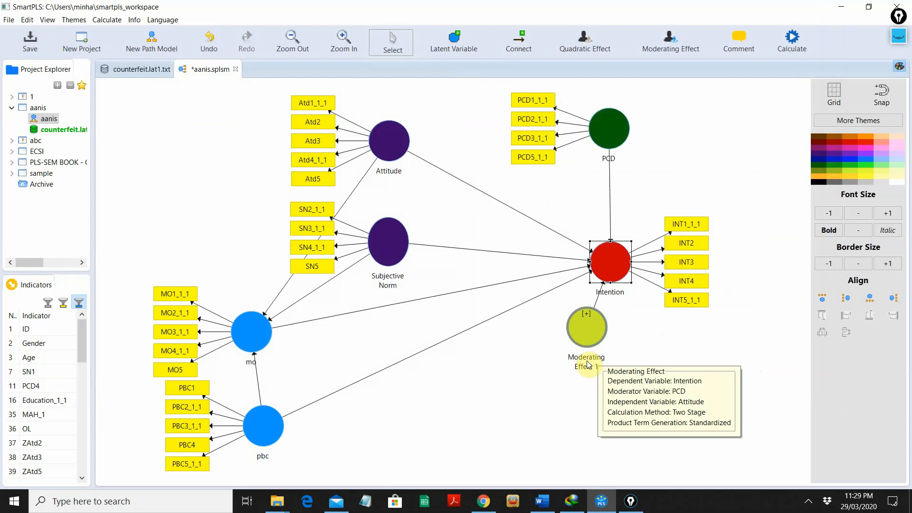
right_click(586, 326)
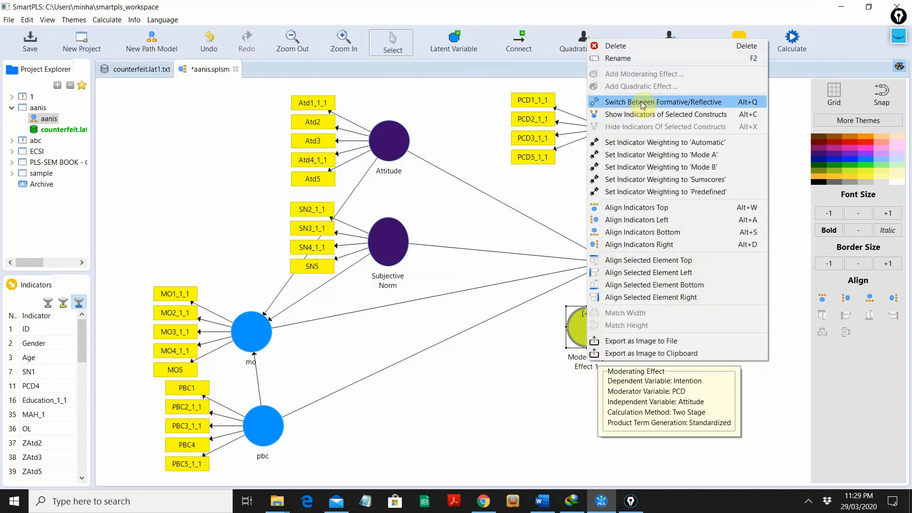
- Rename Moderating Effect 1 to 'Att PCD int'
click(617, 57)
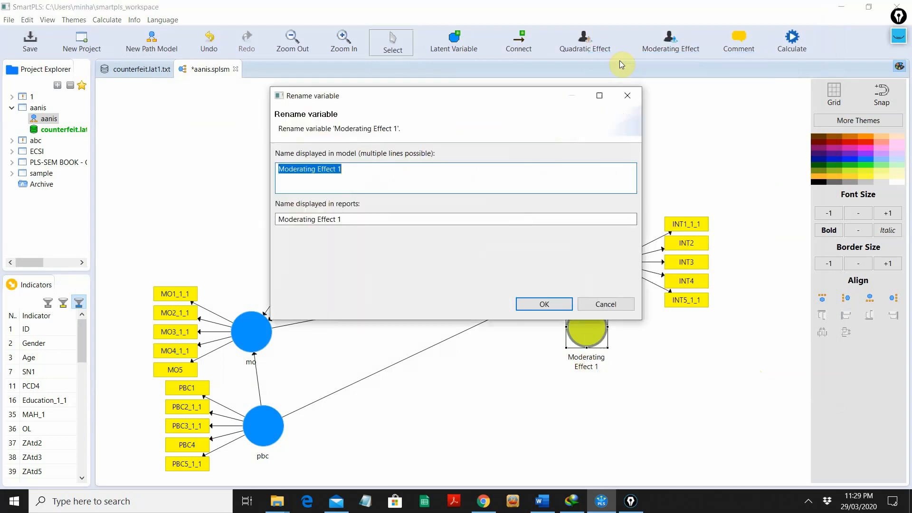
text(Att)
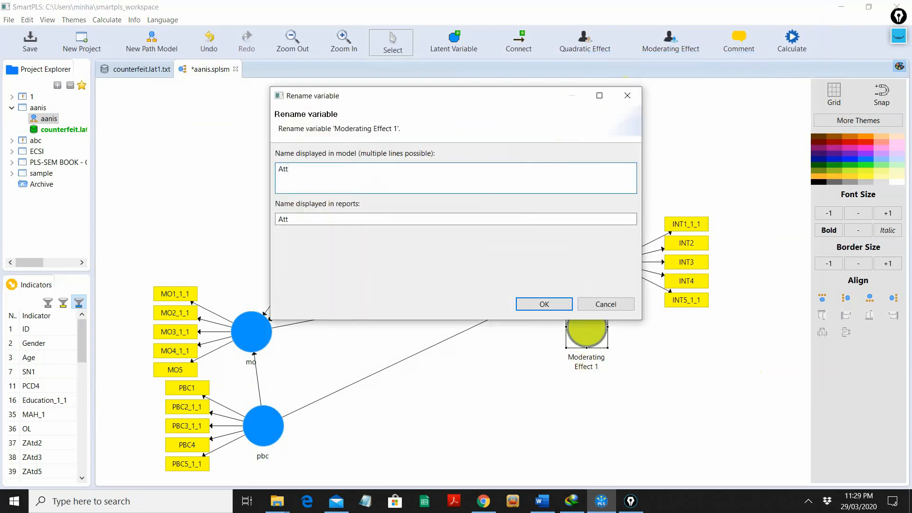
text(l)
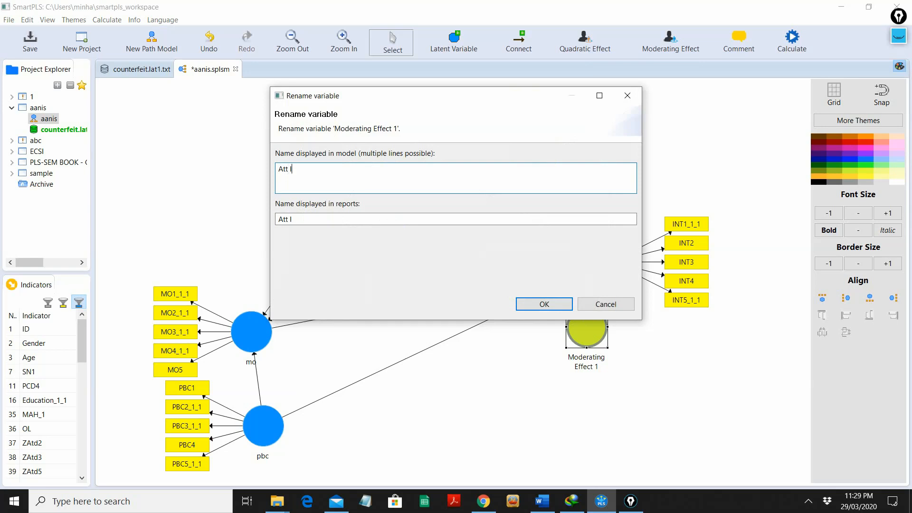
text(P)
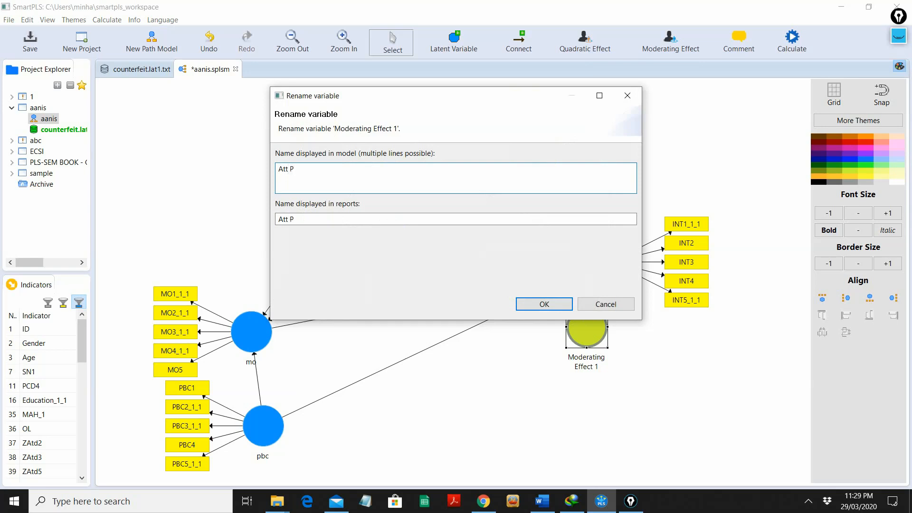
text(CD)
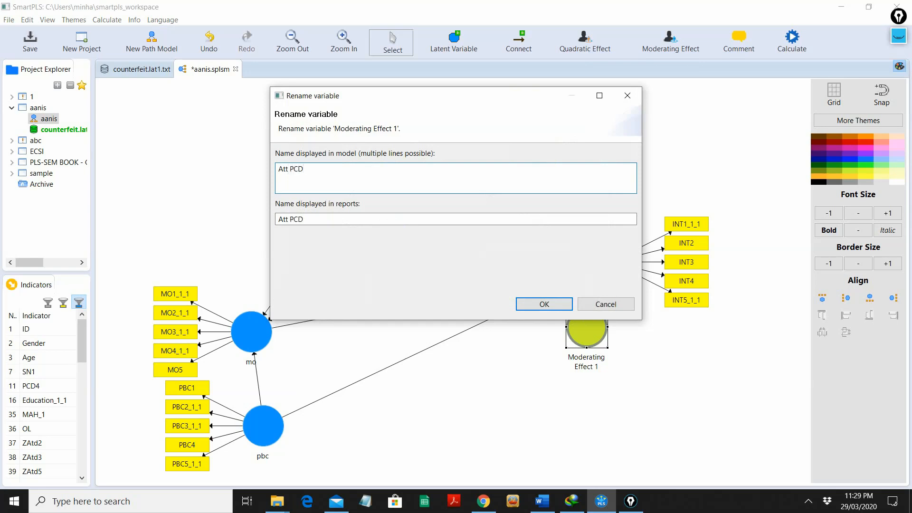
text(int)
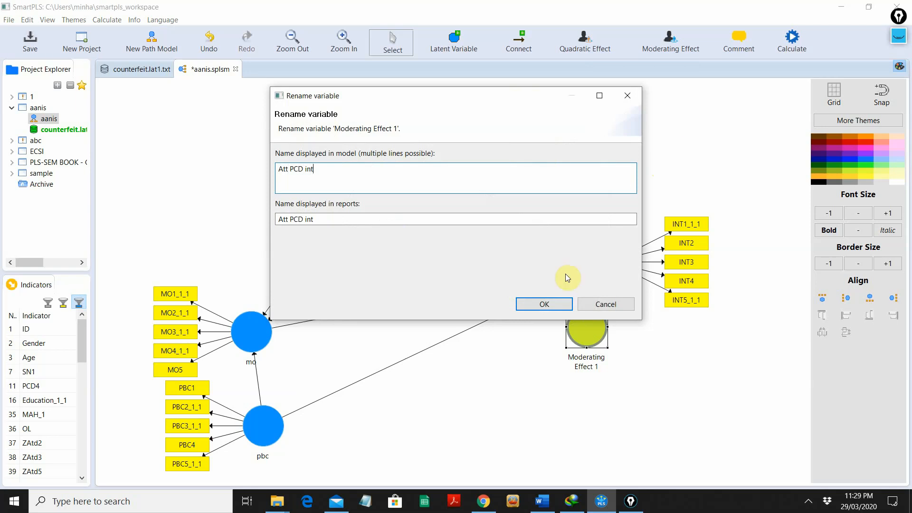
click(542, 304)
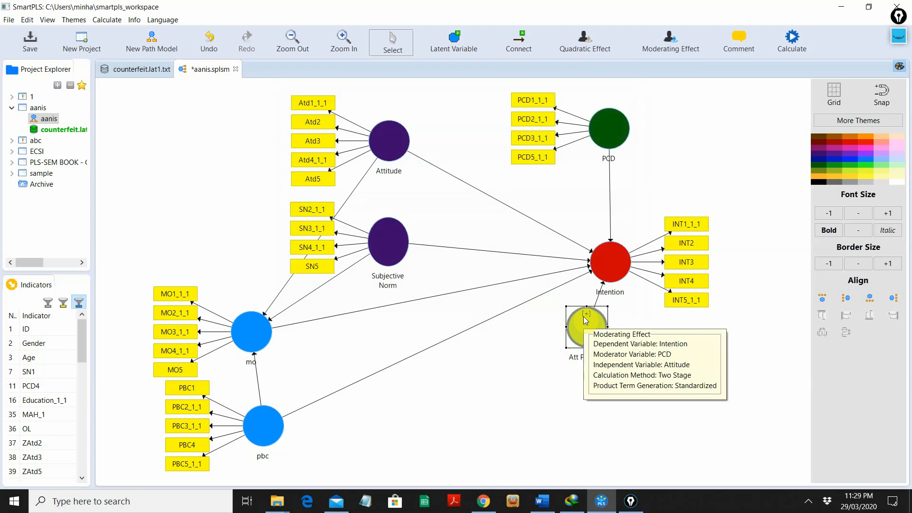
mouse_move(609, 274)
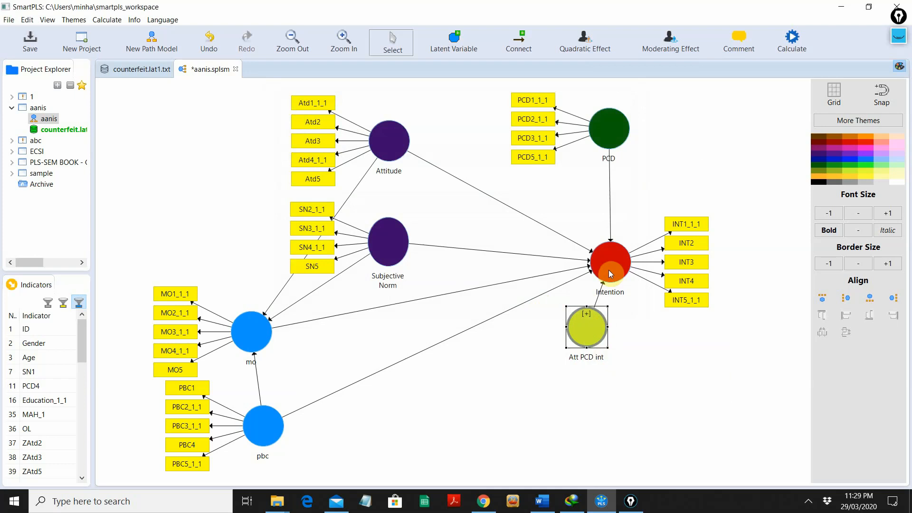
mouse_move(387, 241)
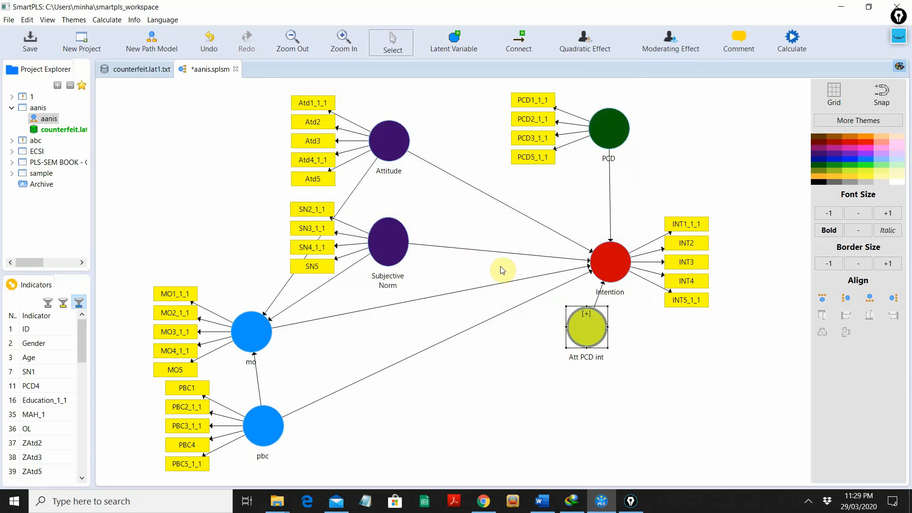
- Start a second Add Moderating Effect on the Intention construct
click(609, 262)
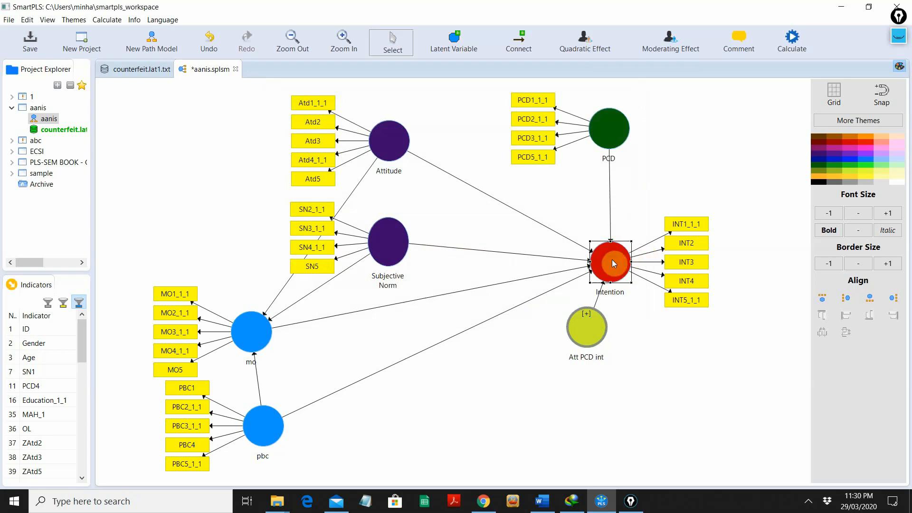
right_click(608, 262)
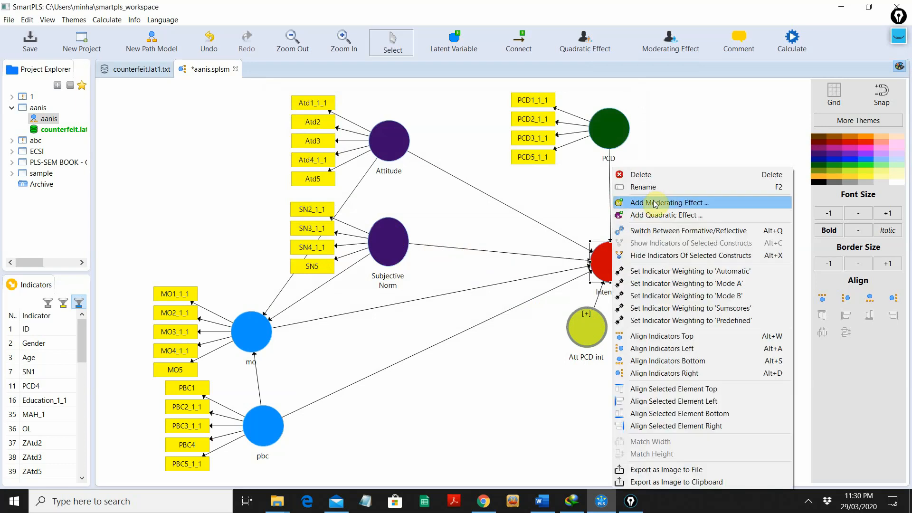
click(670, 203)
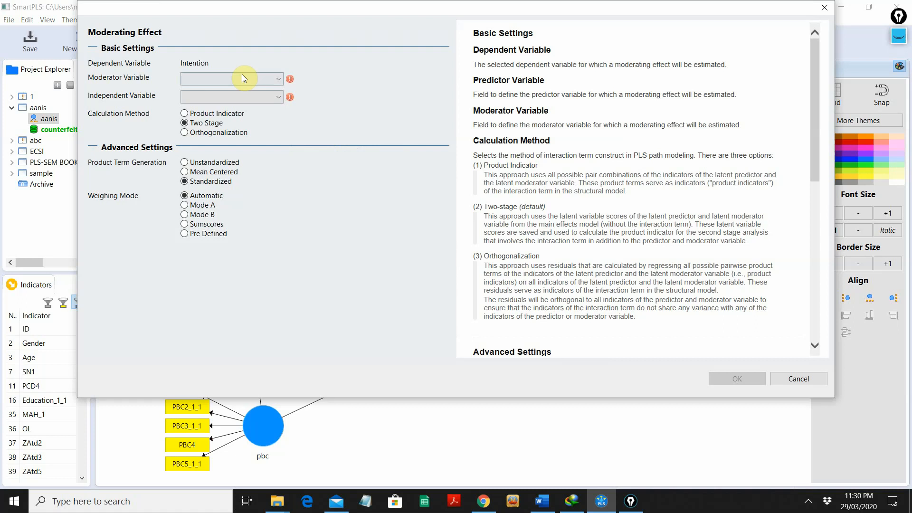
- Create Moderating Effect 2 with PCD as moderator and Subjective Norm as independent variable
click(276, 79)
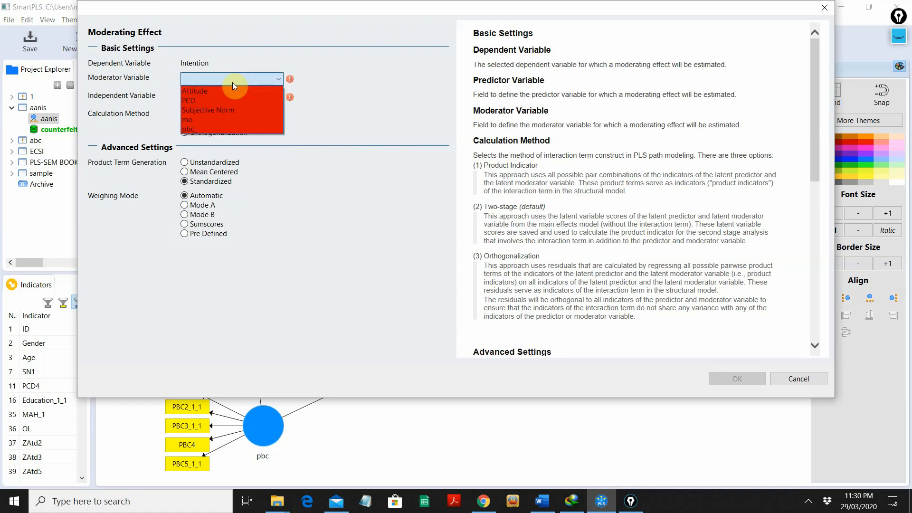
click(187, 101)
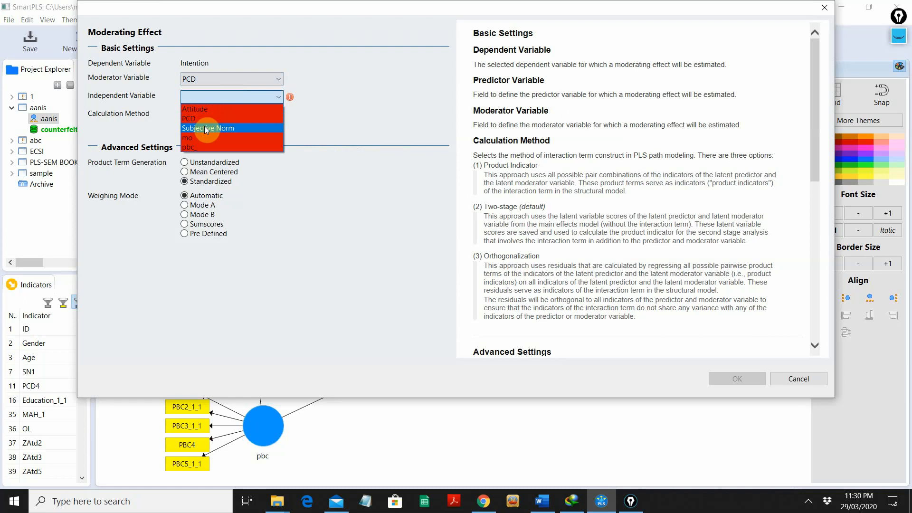
click(208, 128)
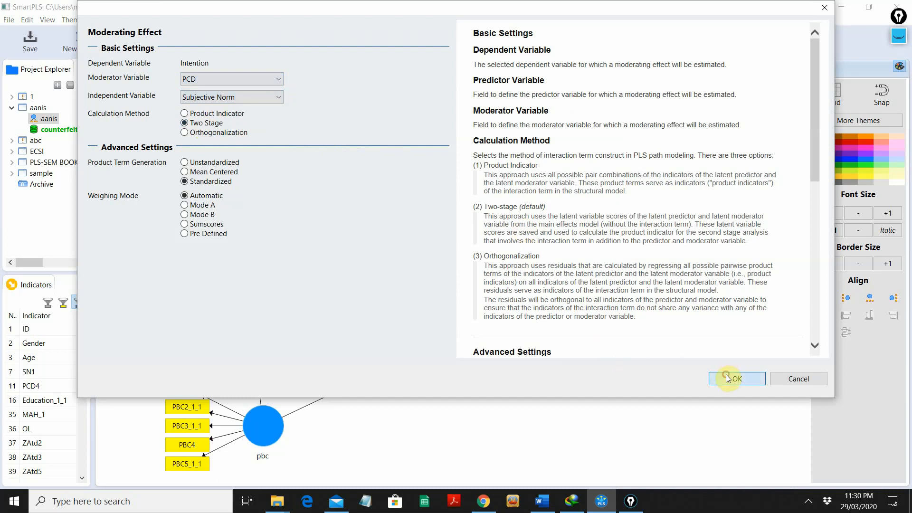
click(736, 379)
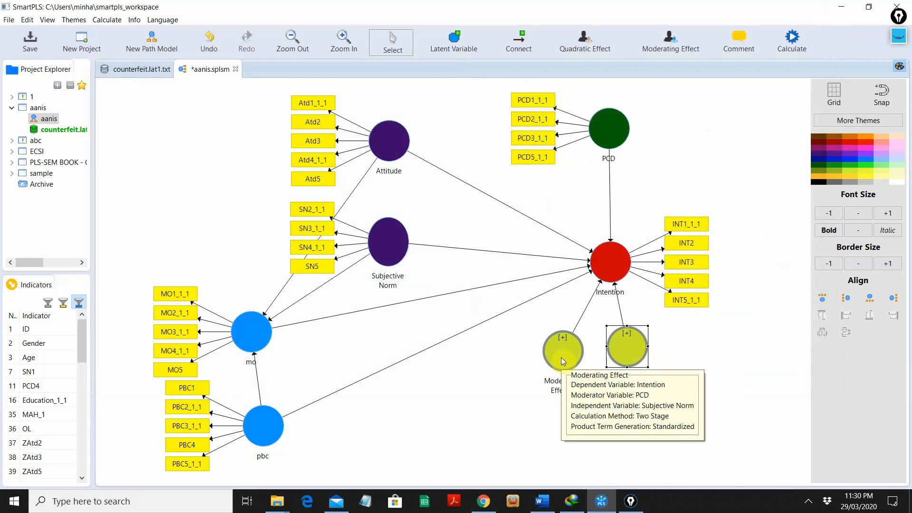
- Rename Moderating Effect 2 to 'SN pcd int'
right_click(561, 350)
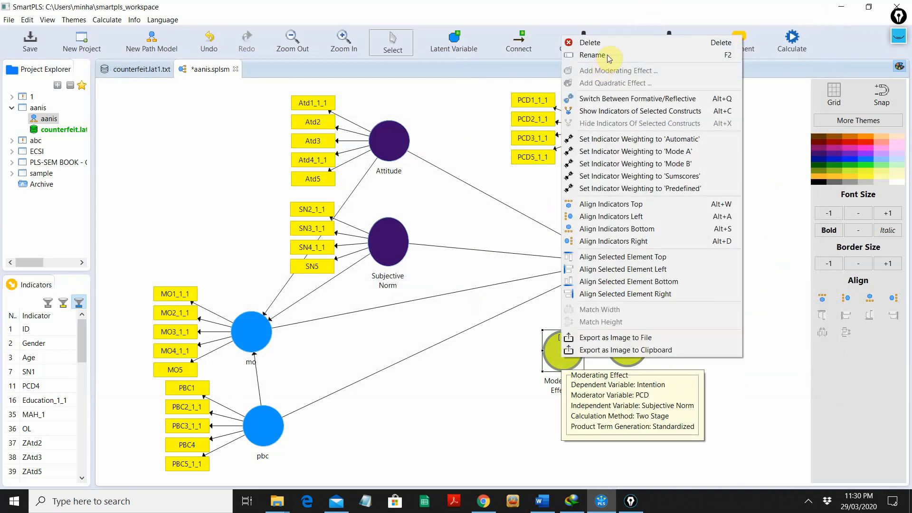
click(592, 55)
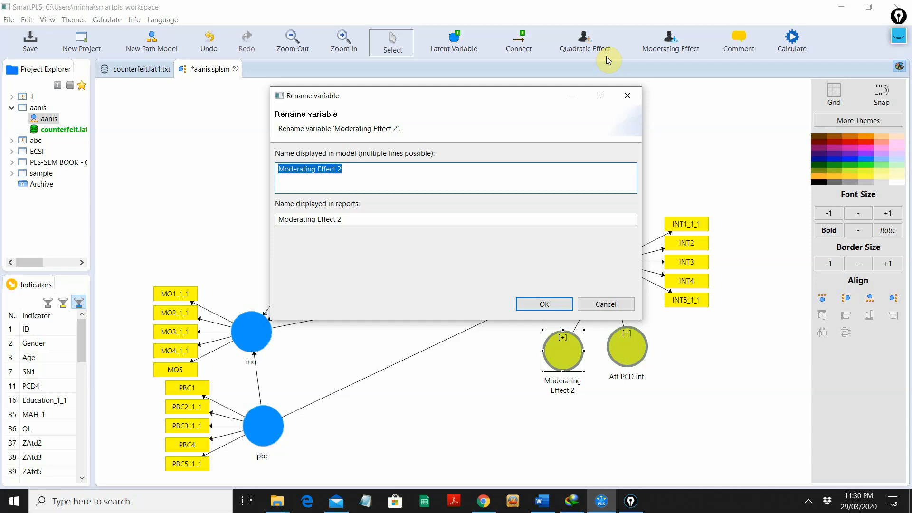
text(SN p)
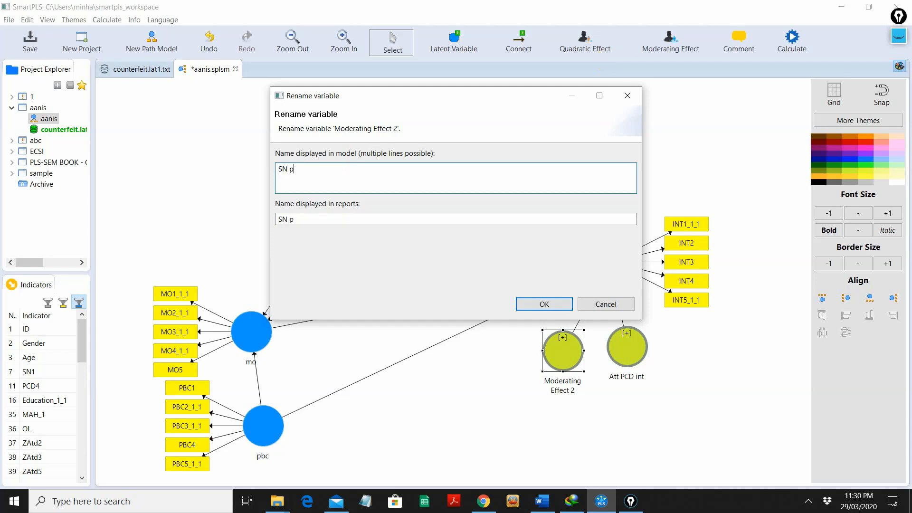
text(cd i)
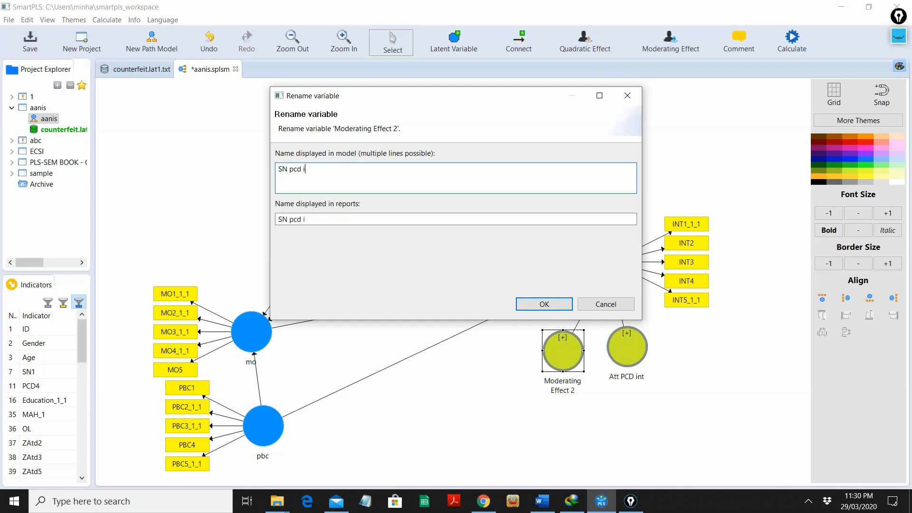
text(nt)
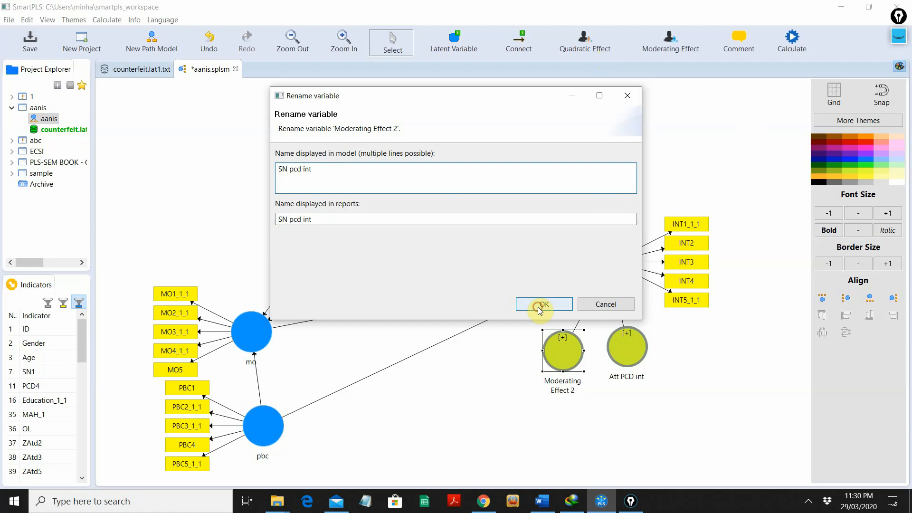
click(542, 303)
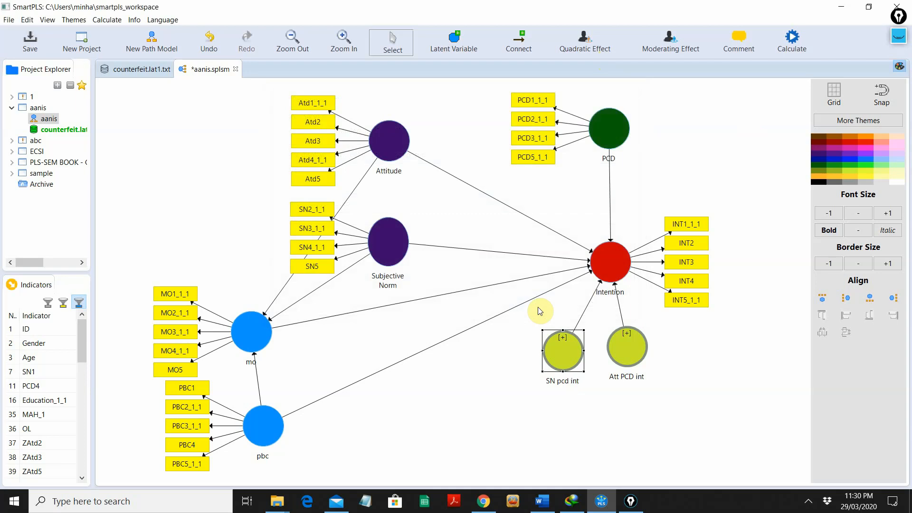